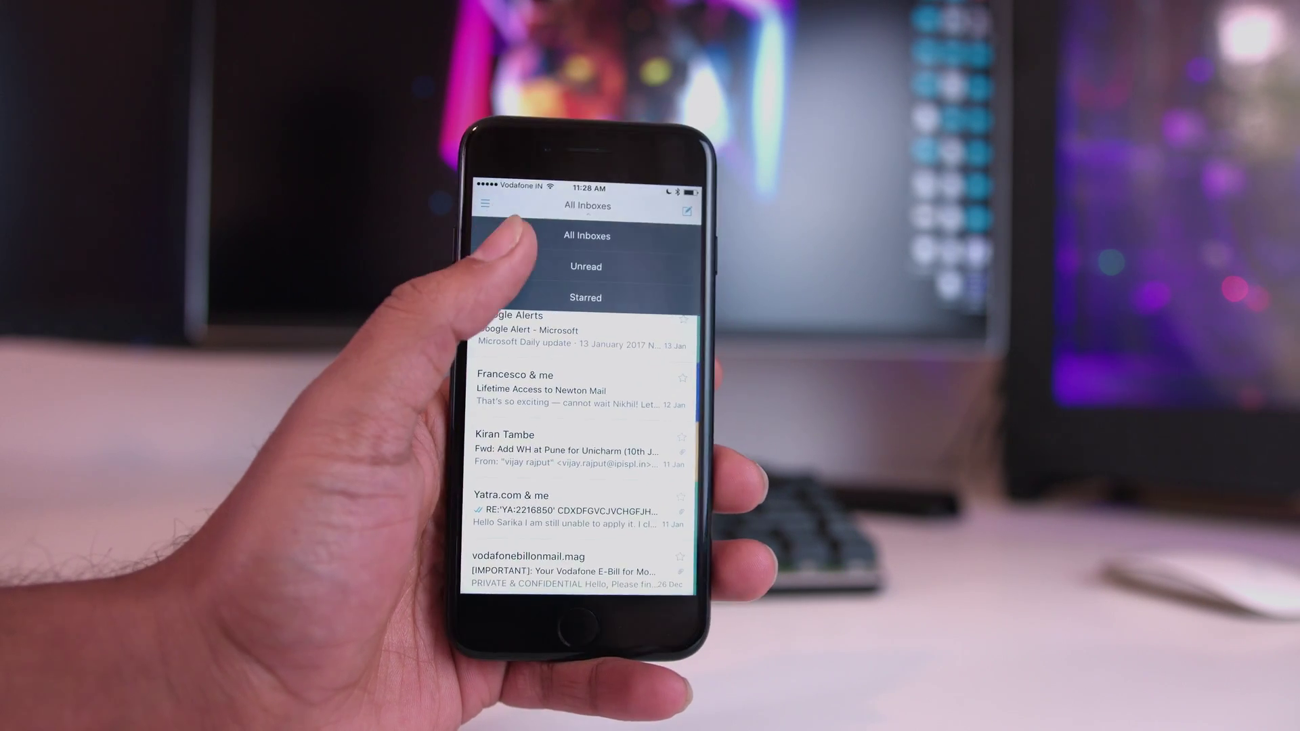
Back out of General settings to the All Inboxes message list without changing anything
{"action": "left_click", "coordinate": [585, 267]}
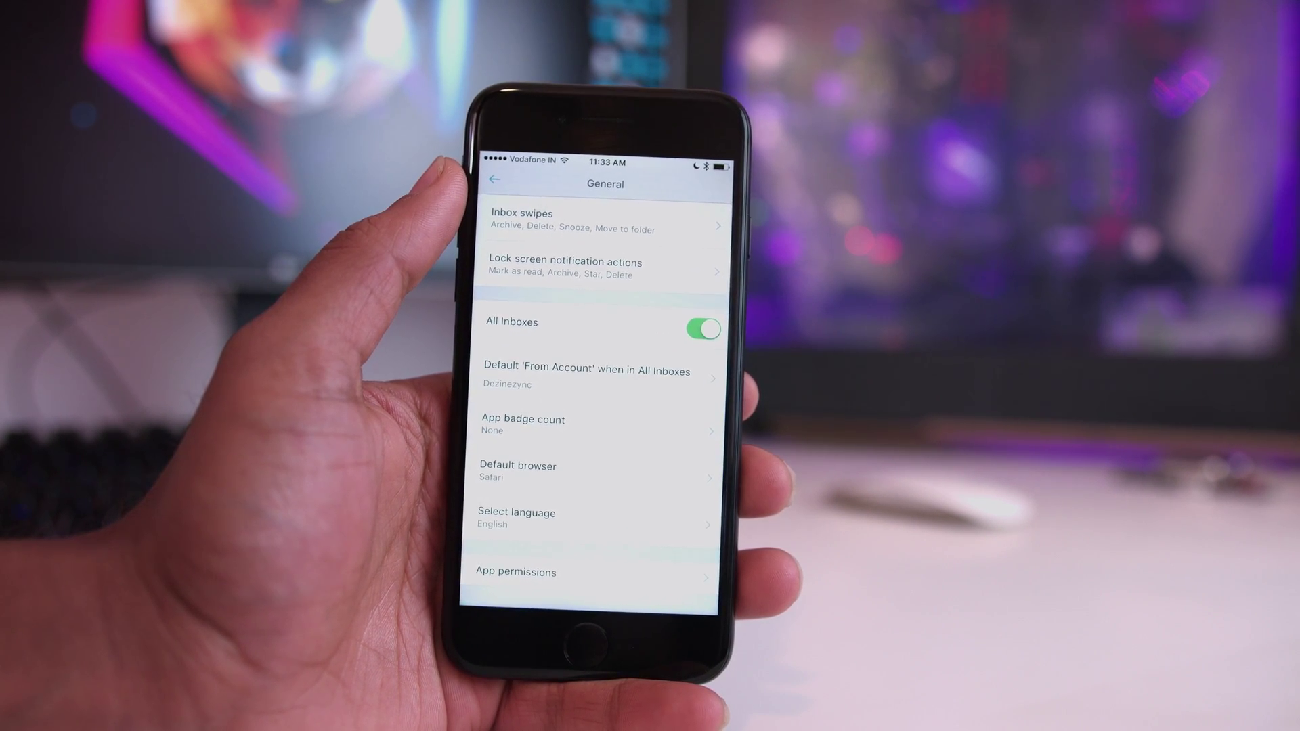
{"action": "left_click", "coordinate": [494, 181]}
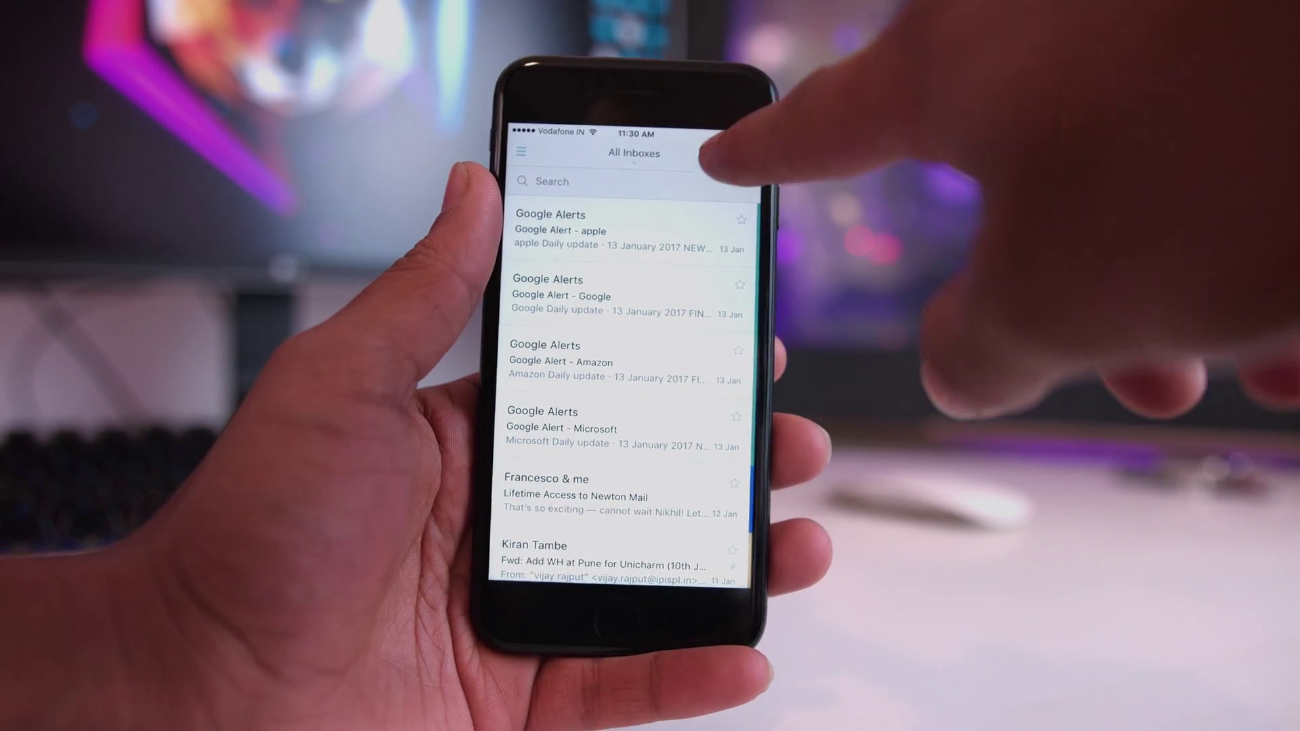